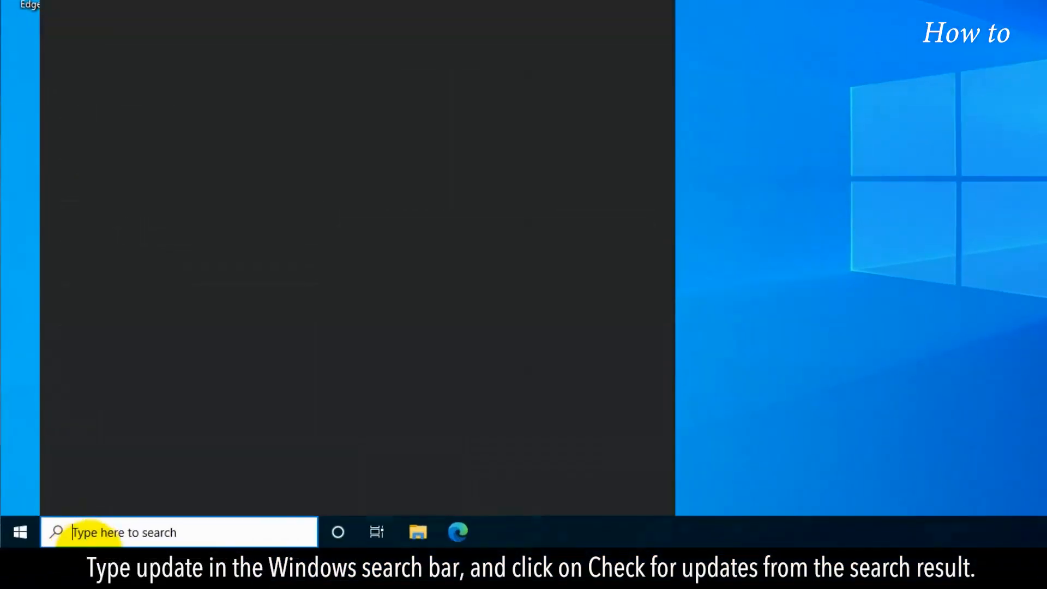
Search 'update', run Check for updates on the Windows Update page, then close Settings.
type("update")
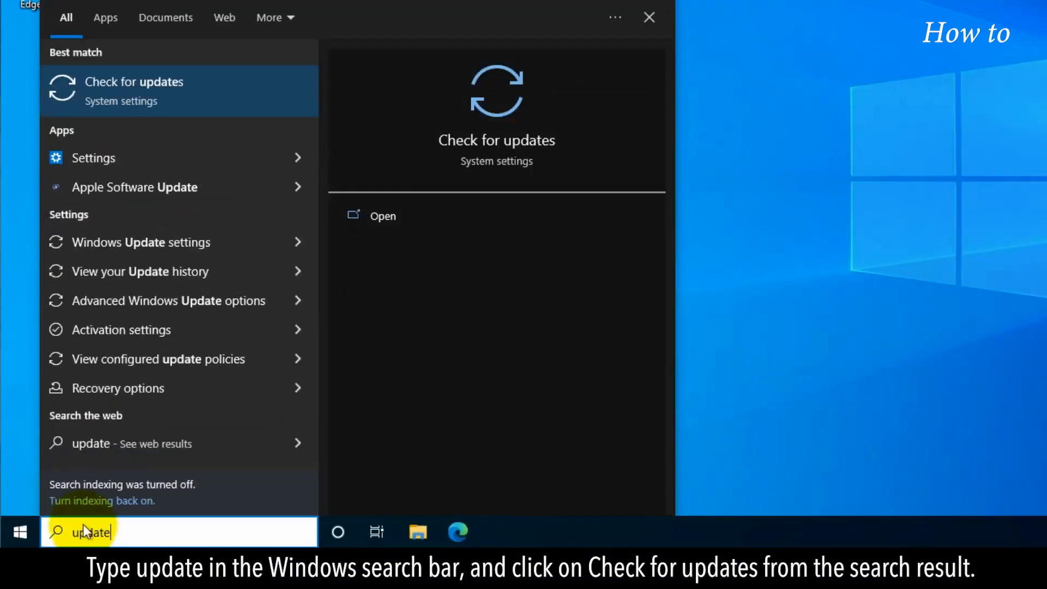
left_click(133, 90)
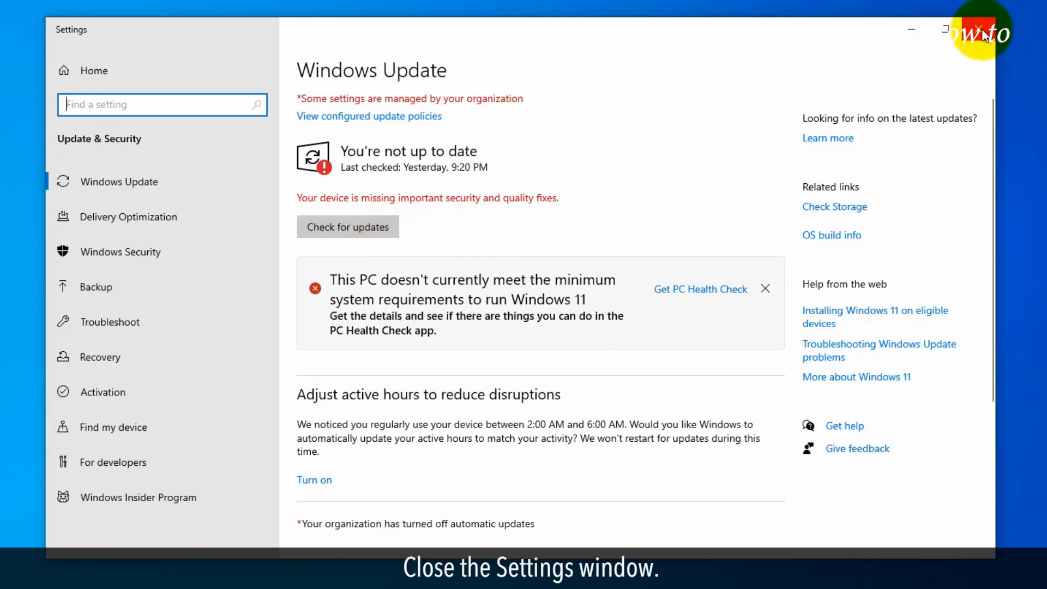
left_click(944, 29)
type("defragment")
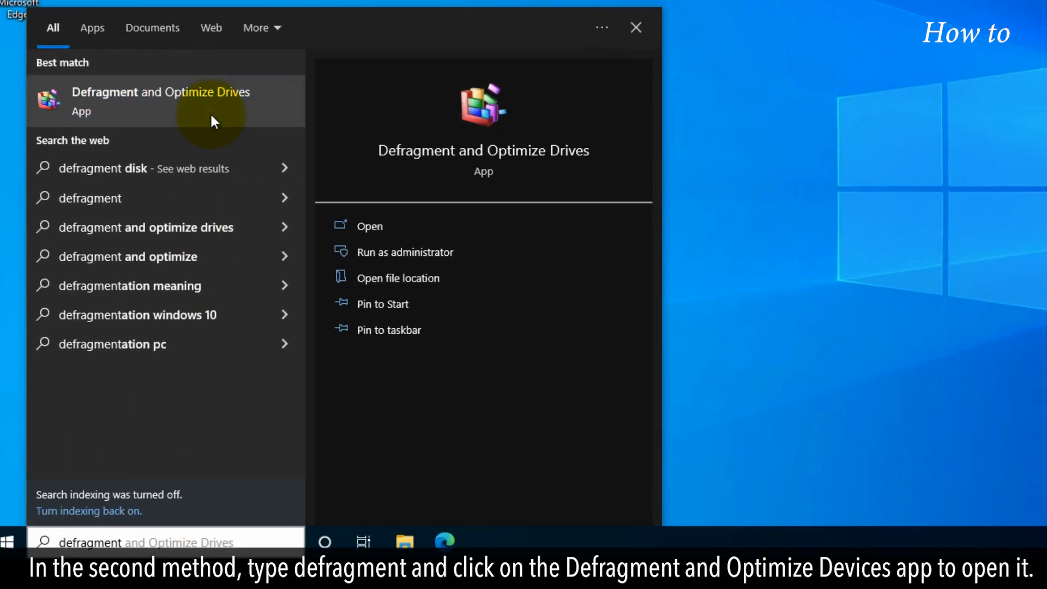
Launch Defragment and Optimize Drives, select the C: drive at 0% fragmented, then close the tool.
left_click(160, 100)
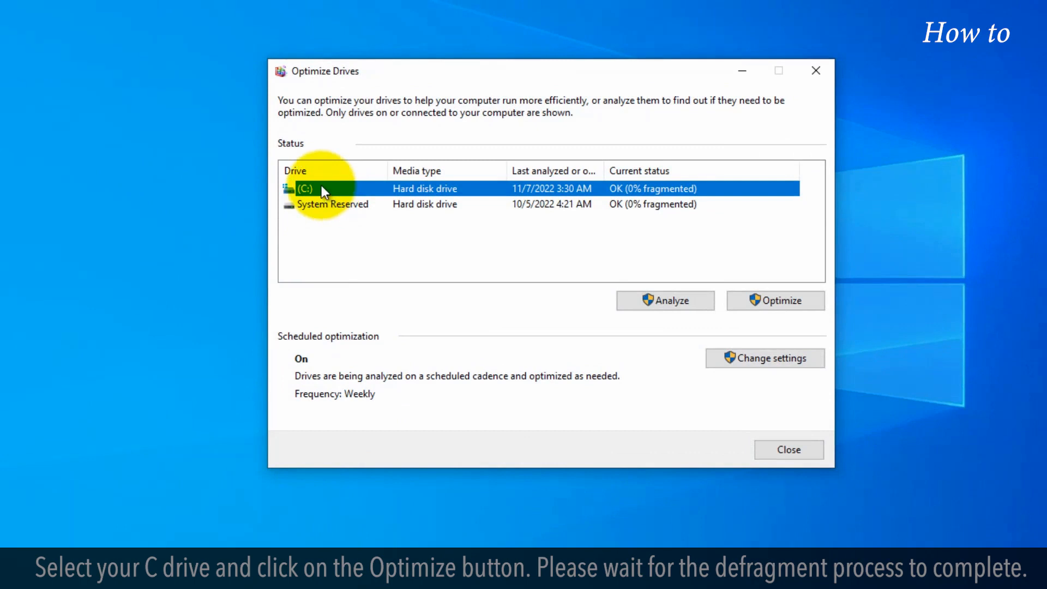
left_click(774, 300)
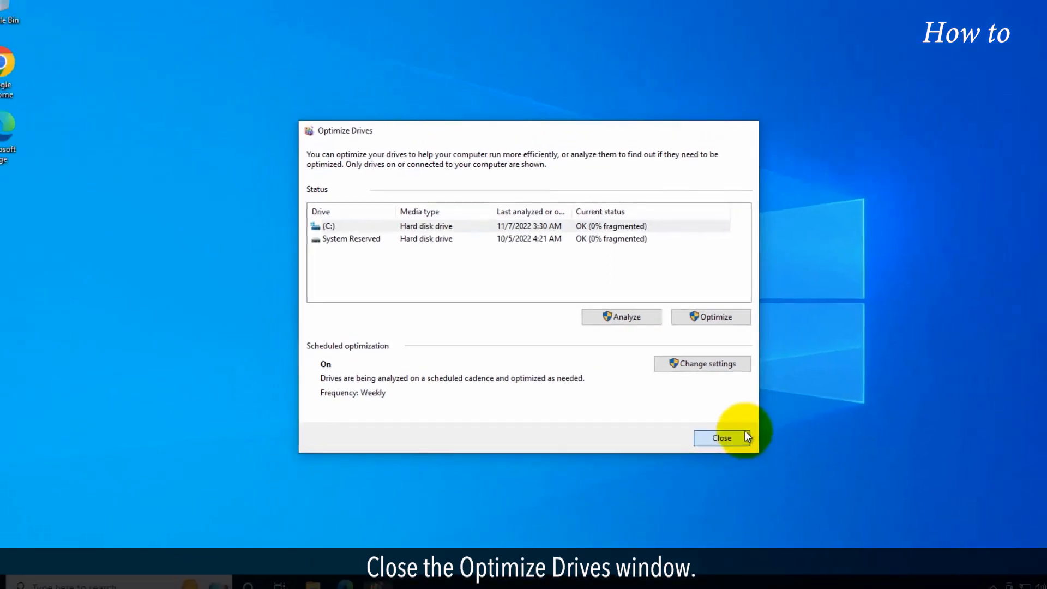
left_click(720, 438)
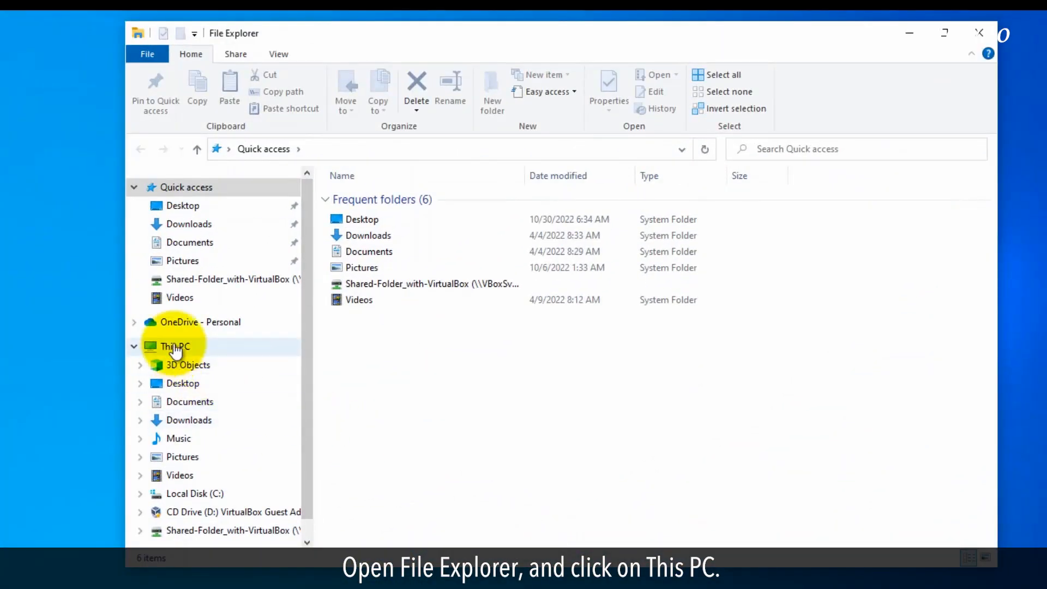
Show the drives under This PC in File Explorer.
left_click(175, 346)
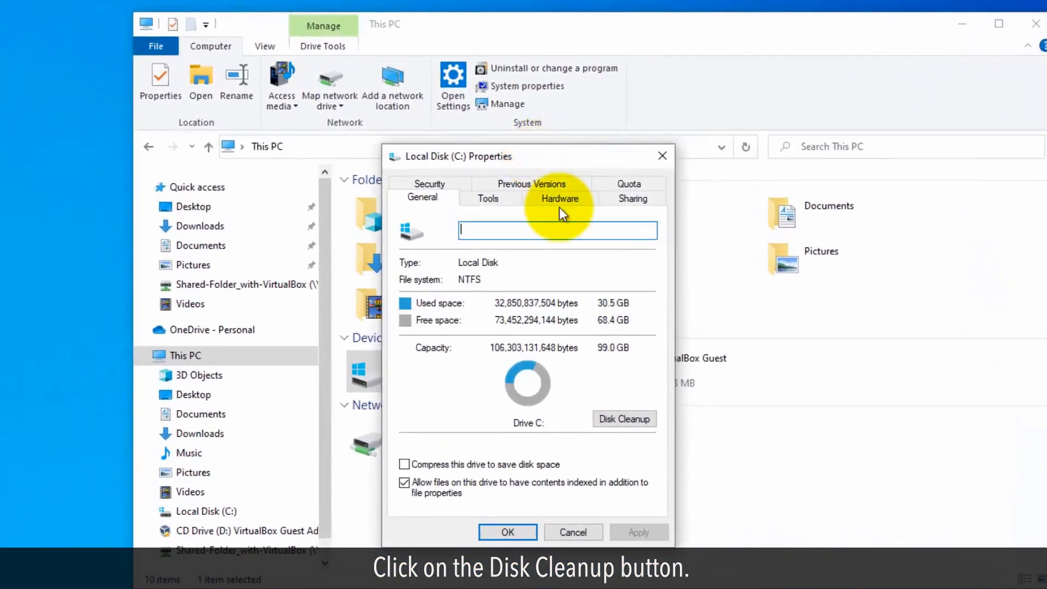
Run Disk Cleanup on C: including system files and Temporary files, permanently deleting them.
left_click(624, 419)
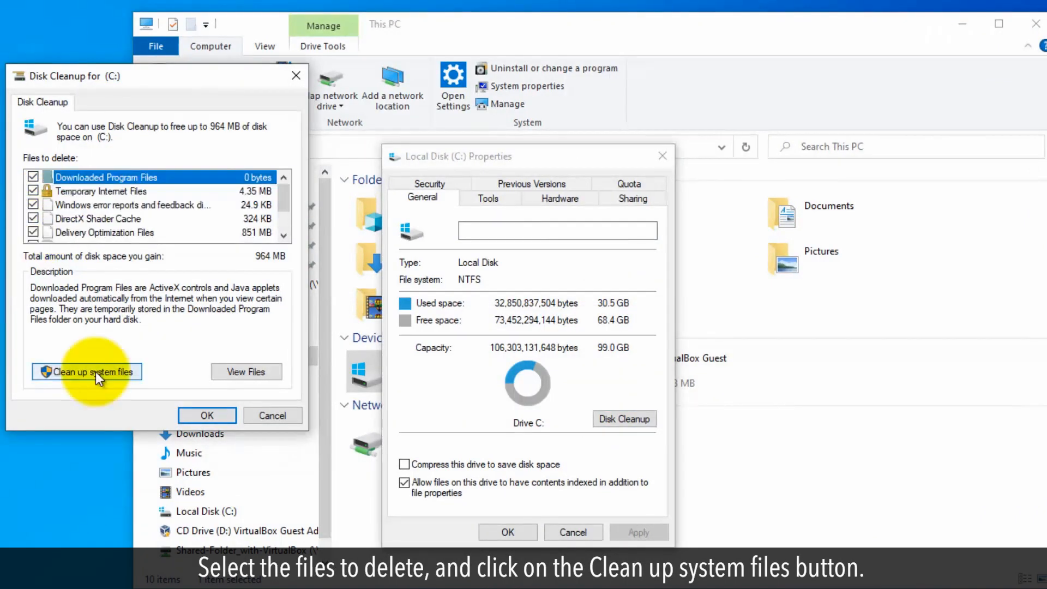
left_click(86, 371)
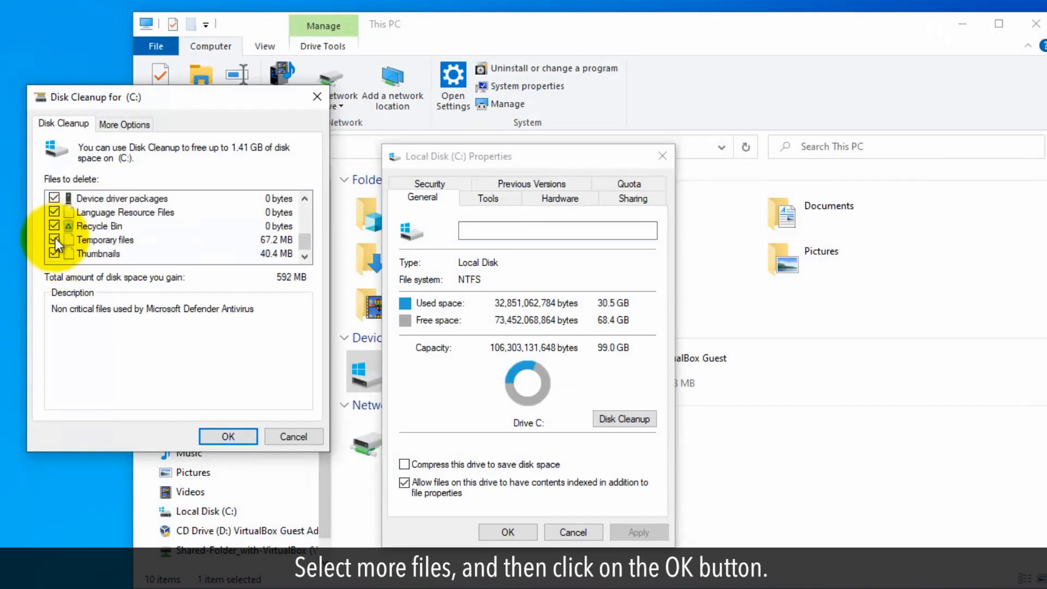
left_click(228, 436)
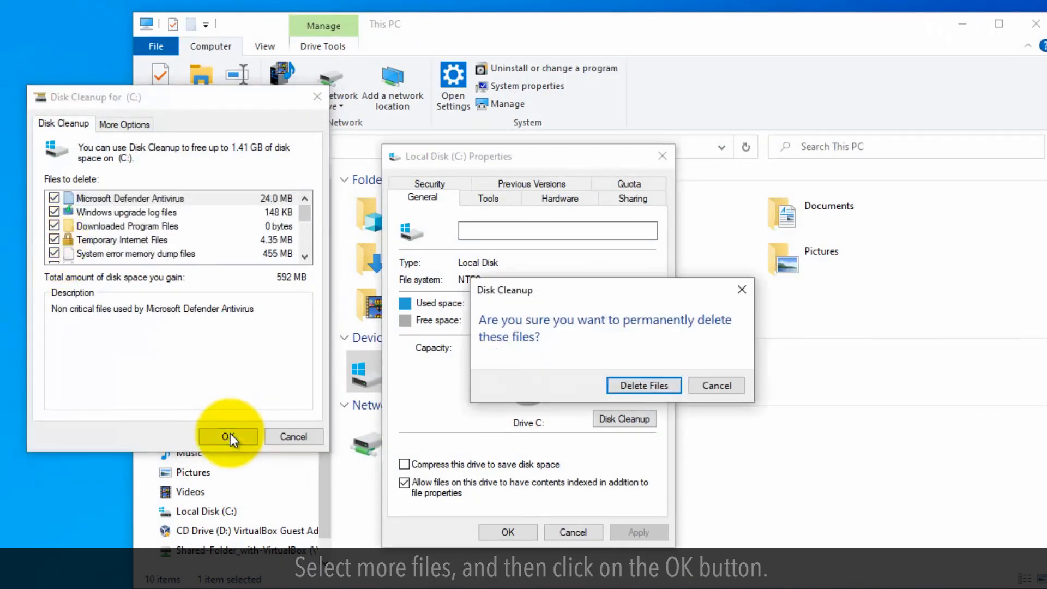
left_click(644, 385)
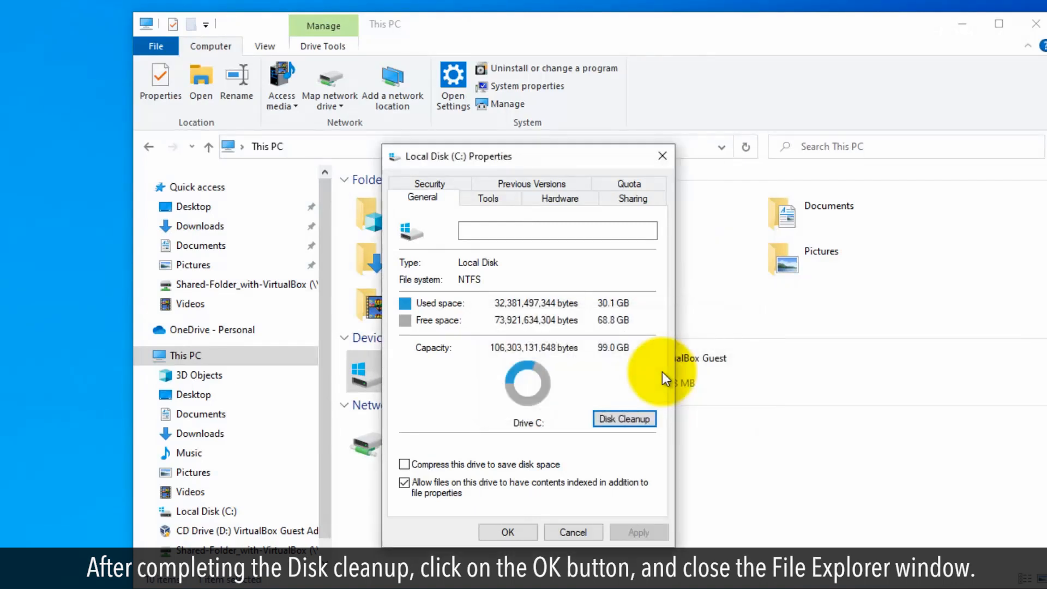
Close the Local Disk (C:) properties and File Explorer back to the desktop.
left_click(508, 532)
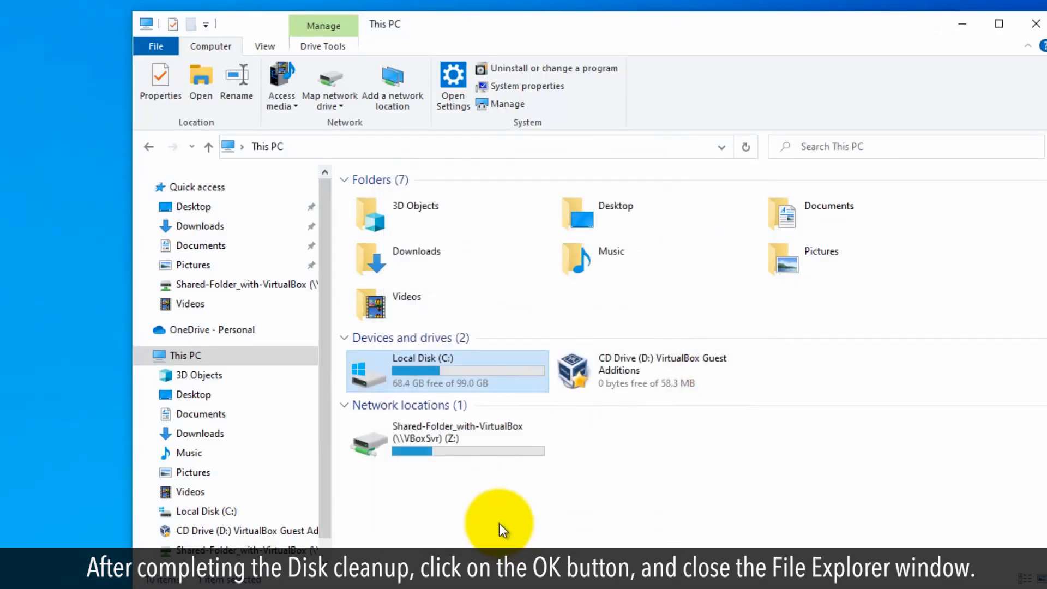
left_click(1035, 22)
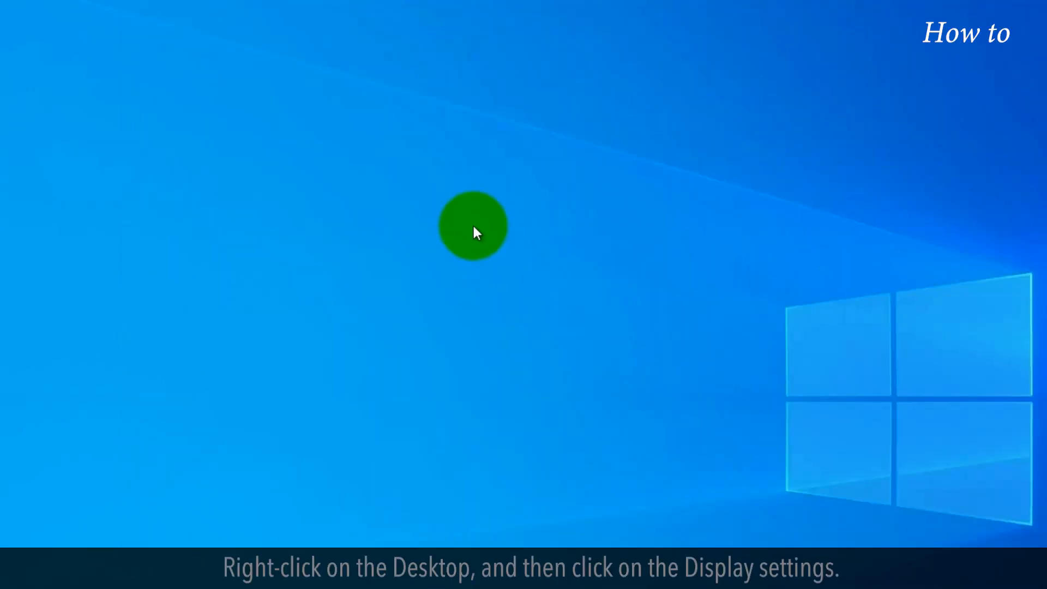
Reach Display settings from the desktop menu, review the resolution options, then close Settings.
right_click(475, 232)
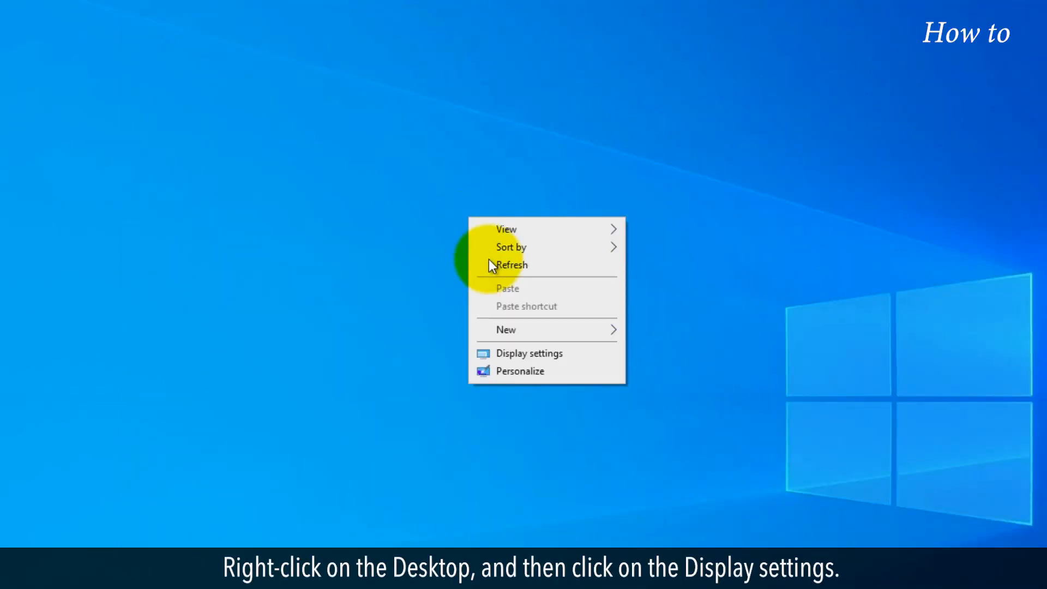
left_click(529, 352)
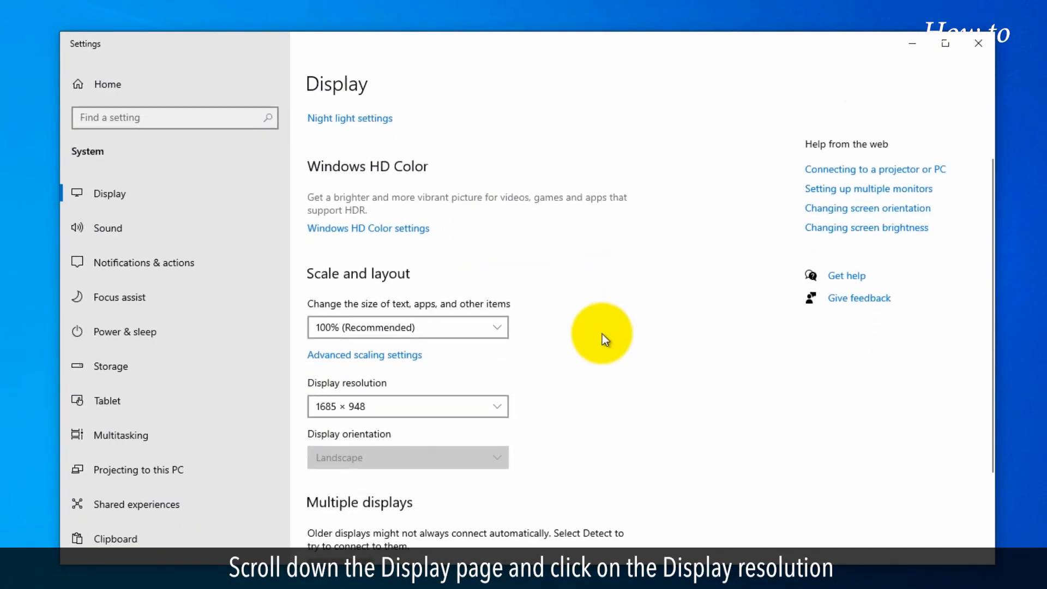
scroll("down", 3)
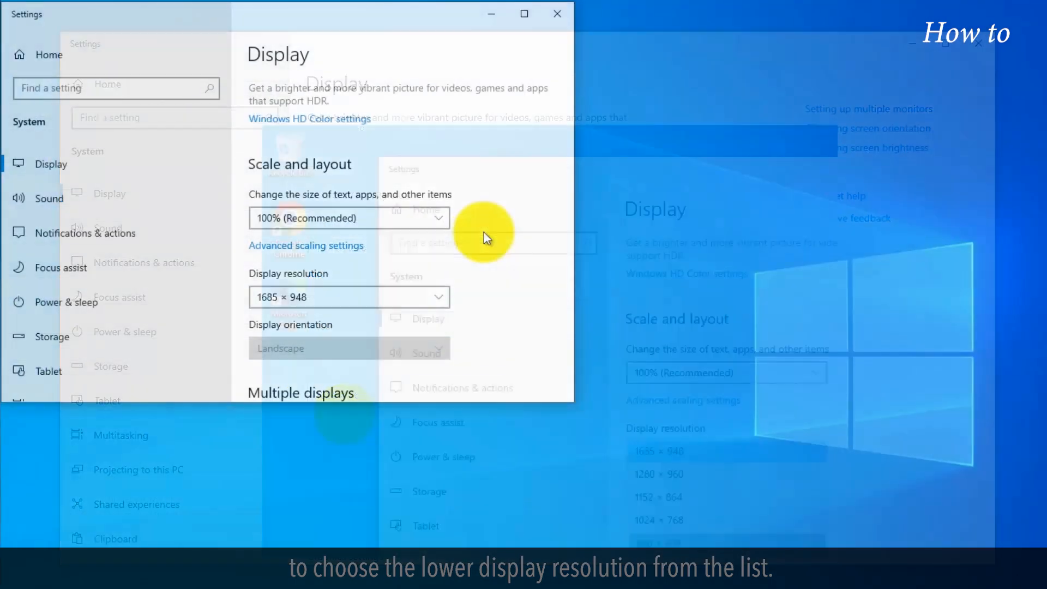
left_click(556, 13)
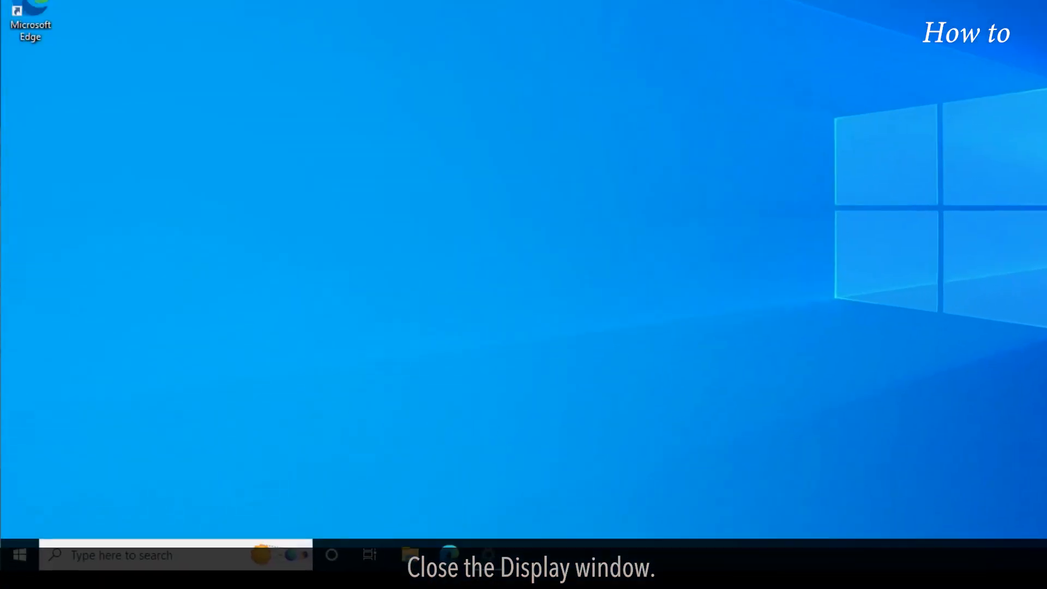
In System Configuration's Boot settings, enable No GUI boot and Safe boot in Minimal mode.
type("msconfig")
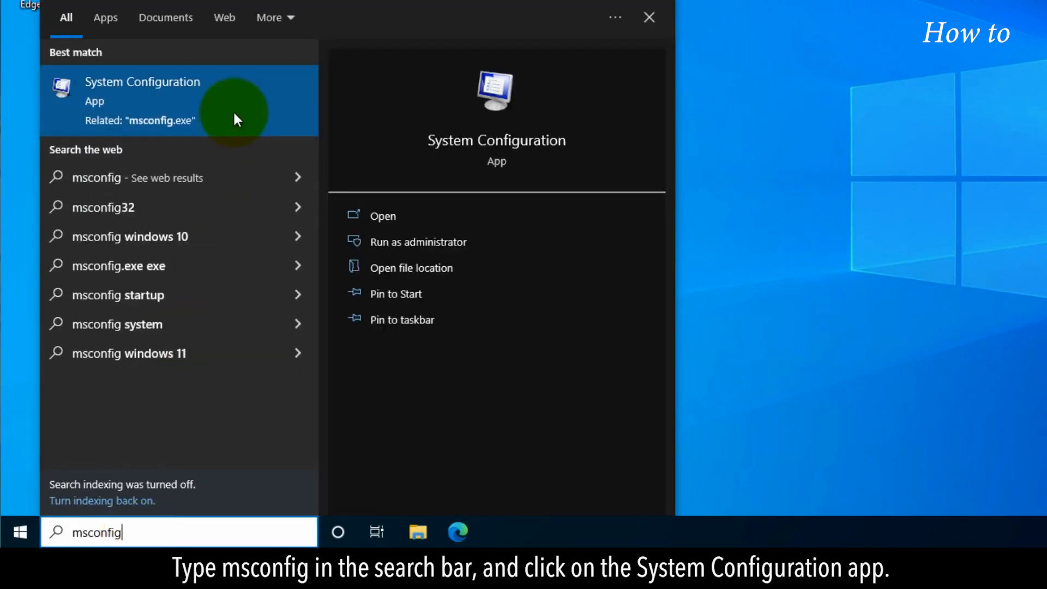
left_click(142, 82)
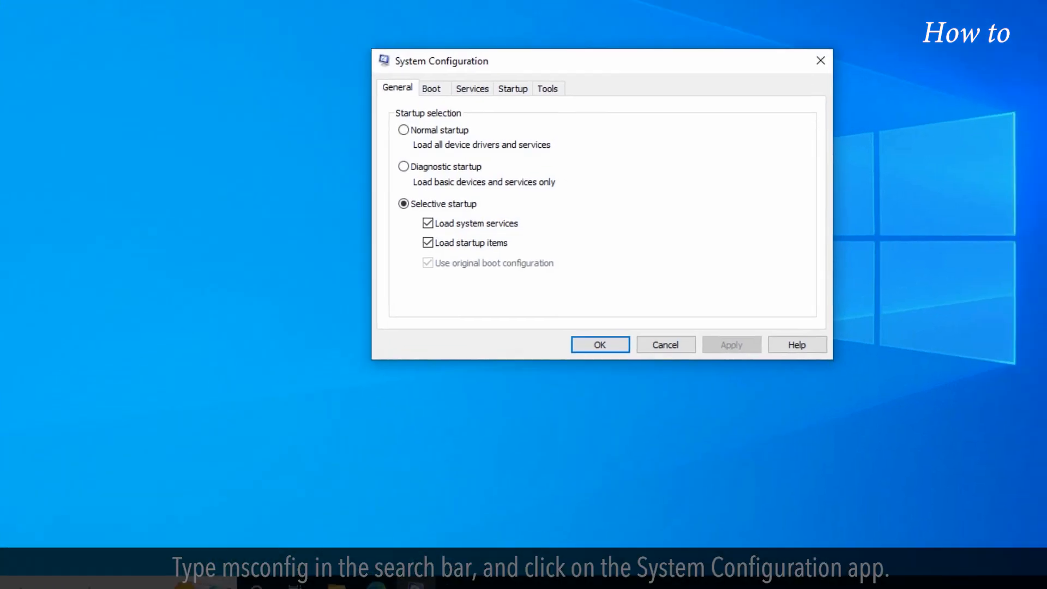
left_click(349, 147)
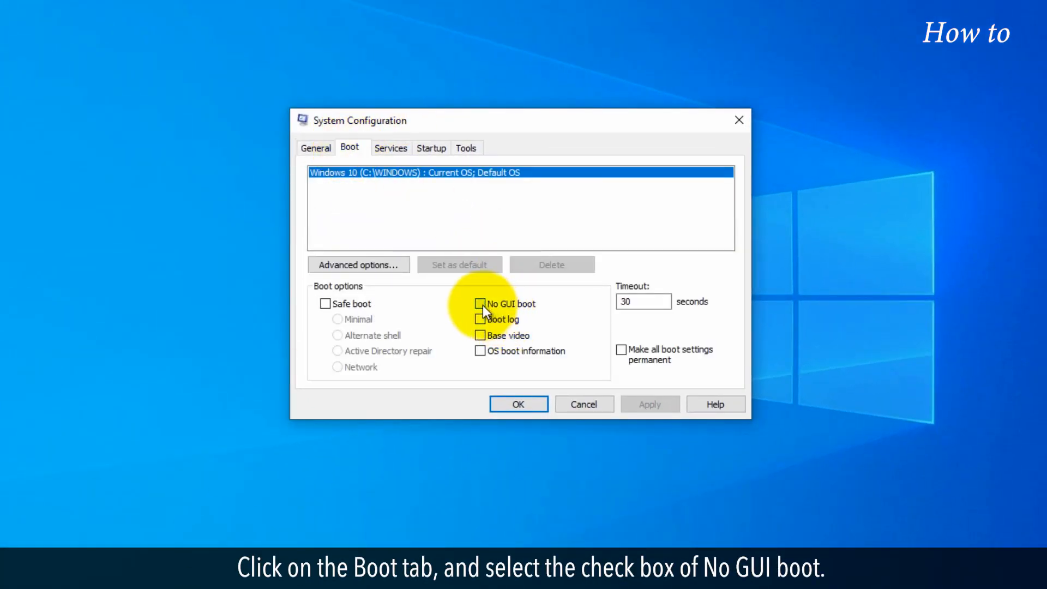
left_click(480, 305)
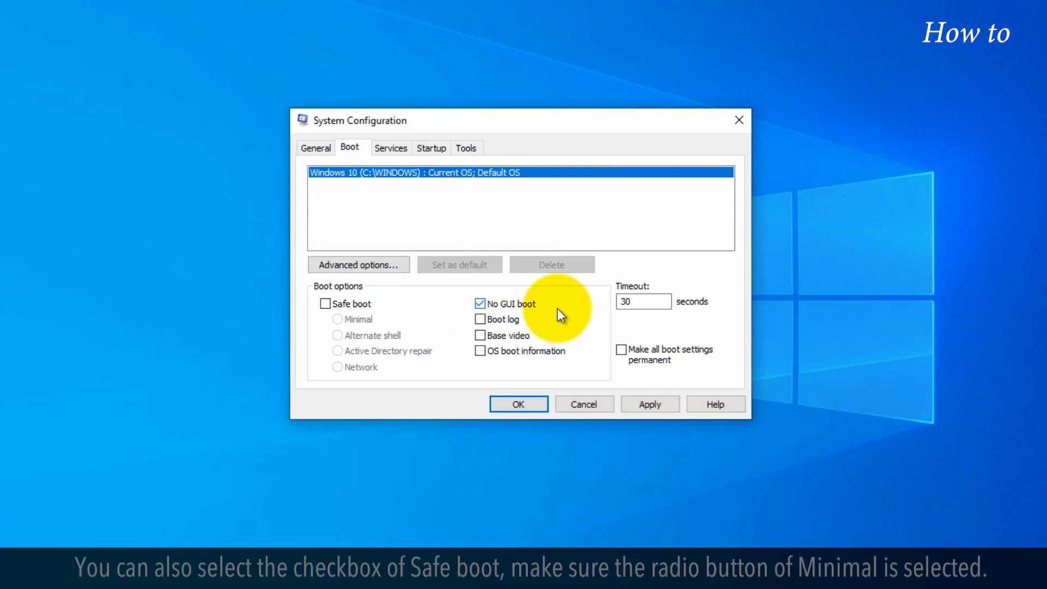
left_click(326, 303)
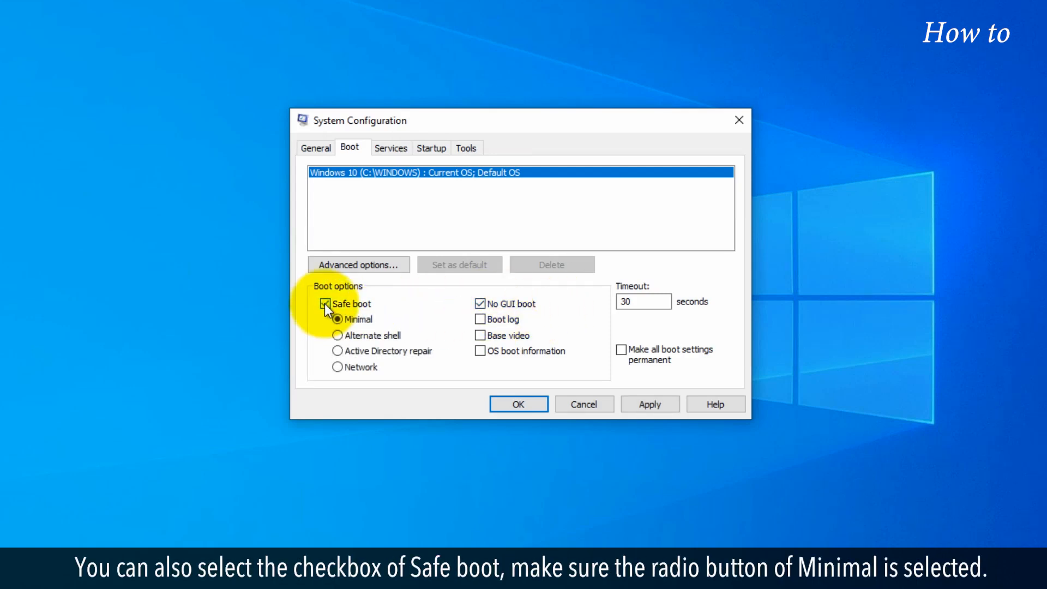
left_click(326, 304)
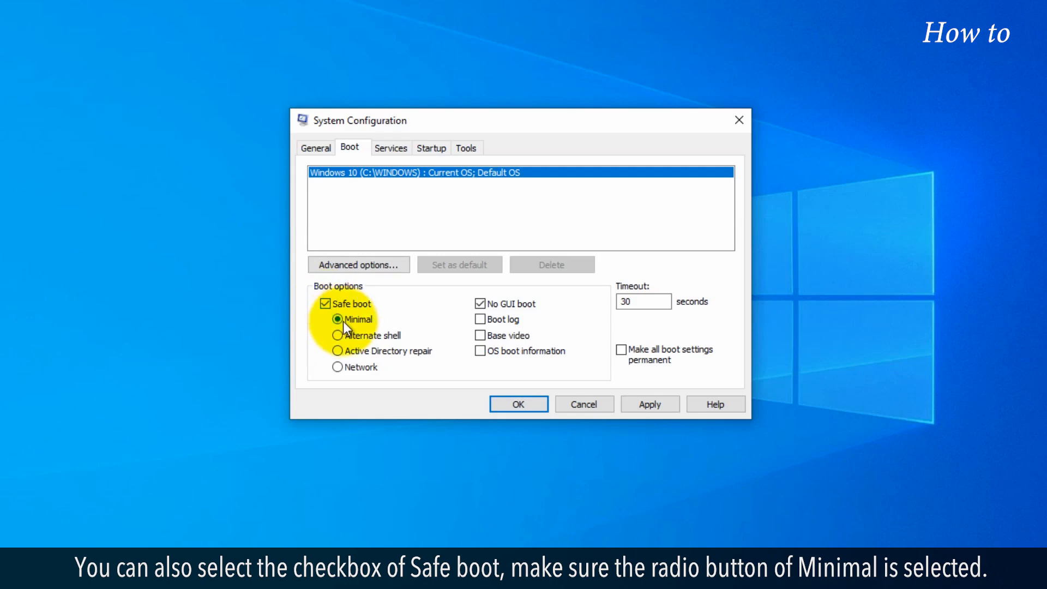
Apply the boot settings, confirm, and restart so they take effect.
left_click(649, 403)
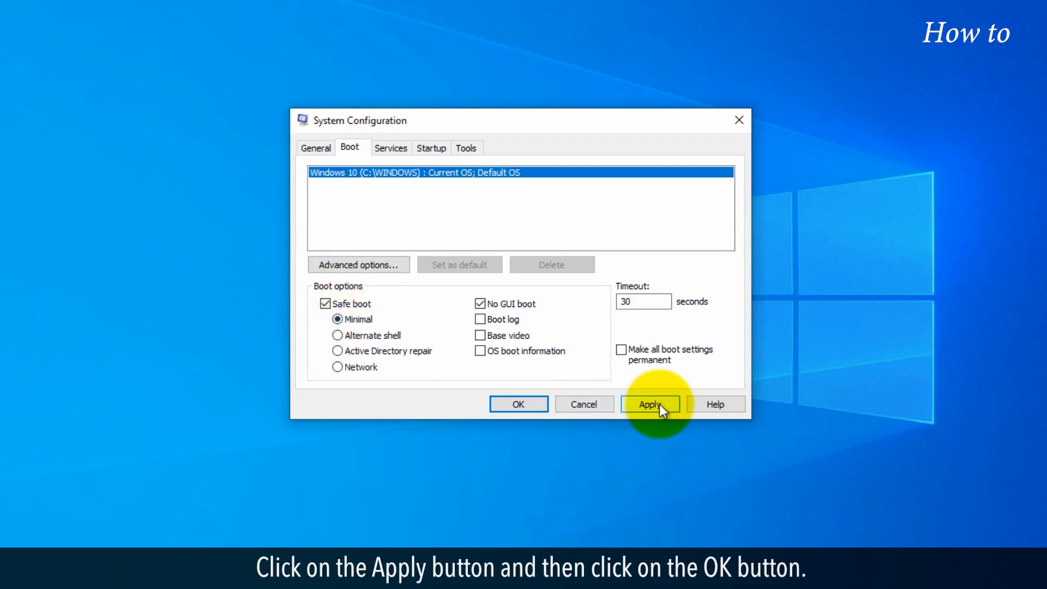
left_click(649, 404)
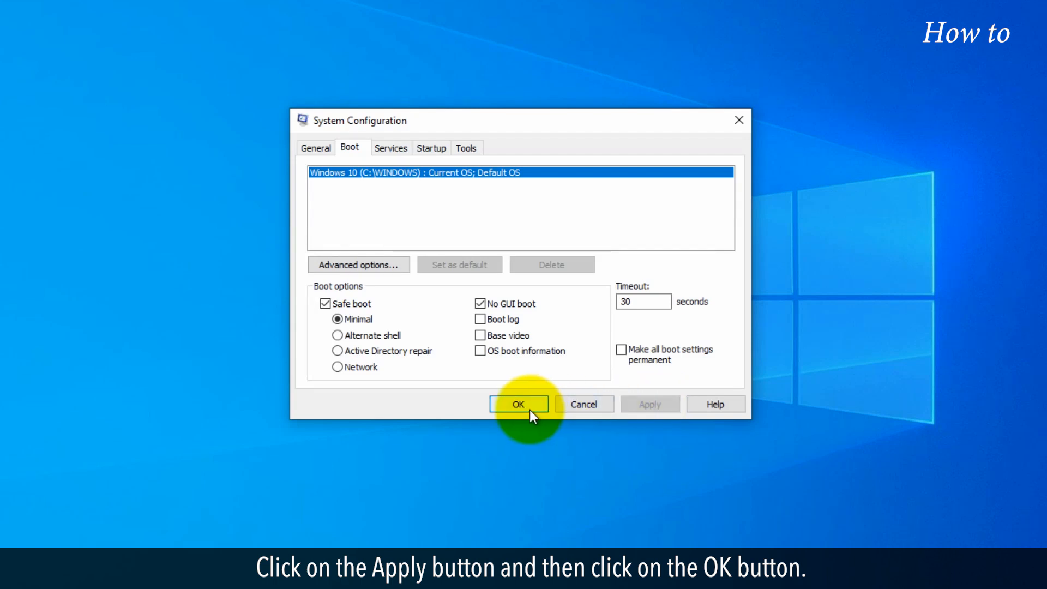
left_click(517, 404)
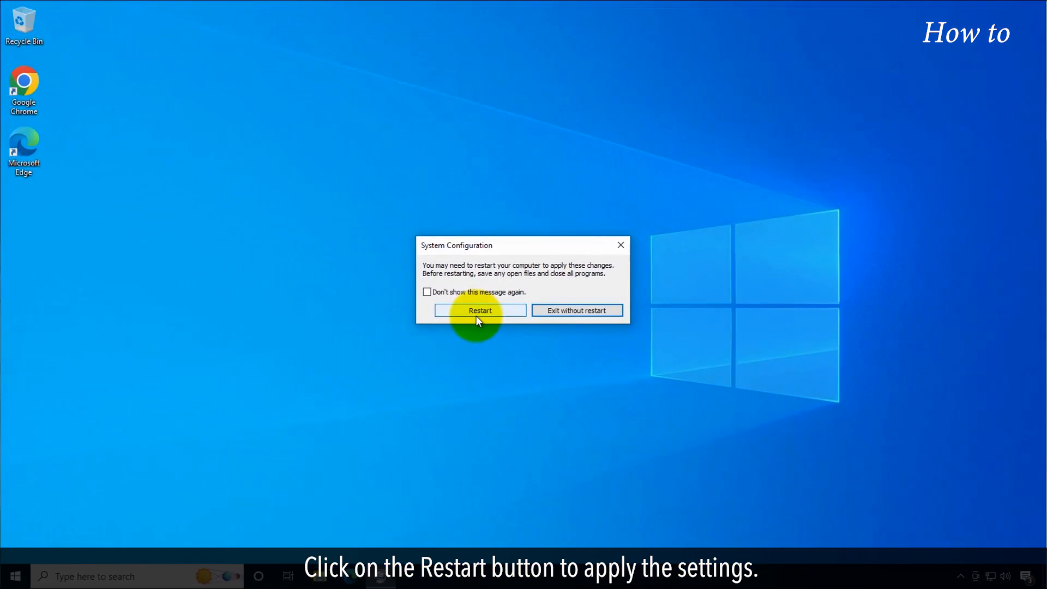
left_click(480, 311)
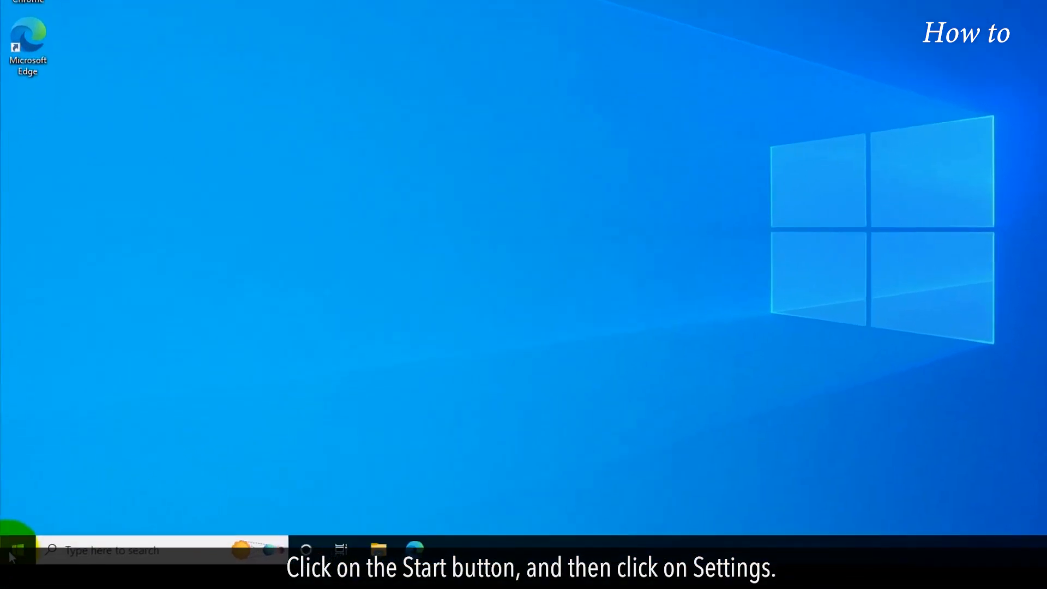
From Start, review the Apps & features list for unused apps, then close Settings.
left_click(11, 550)
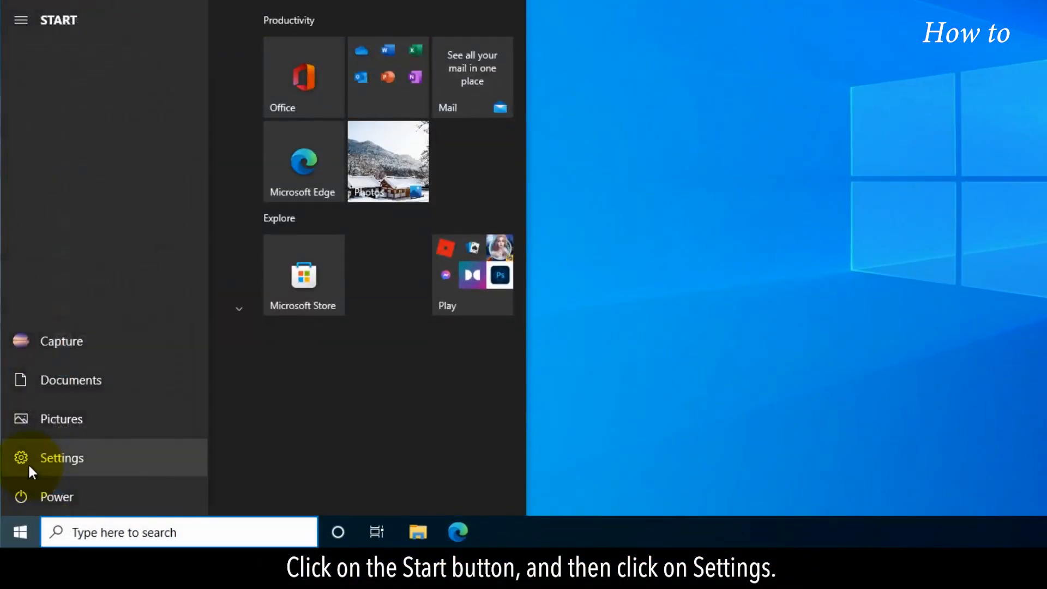
left_click(61, 457)
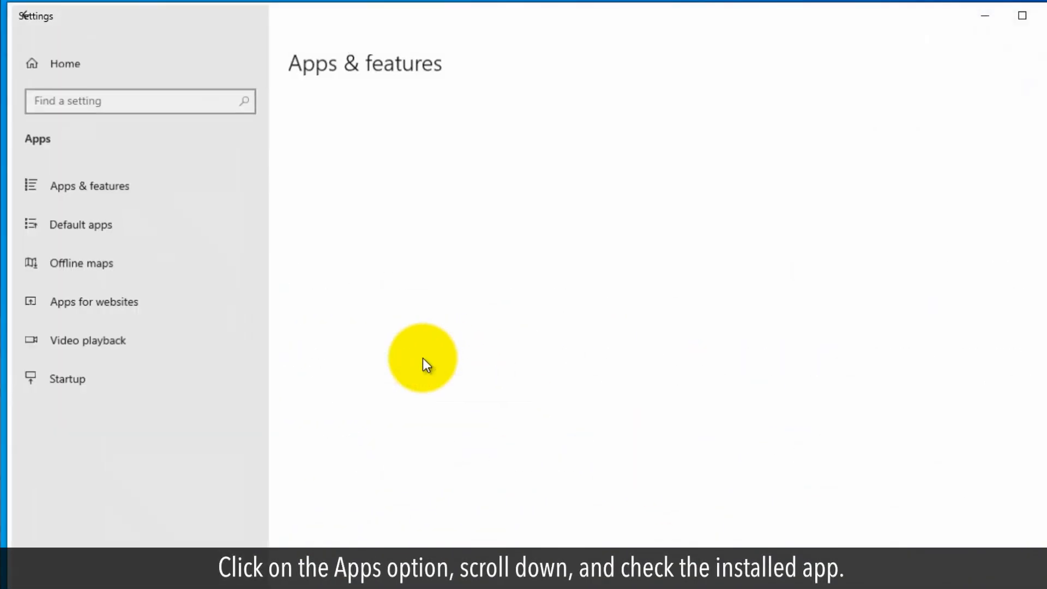
left_click(90, 185)
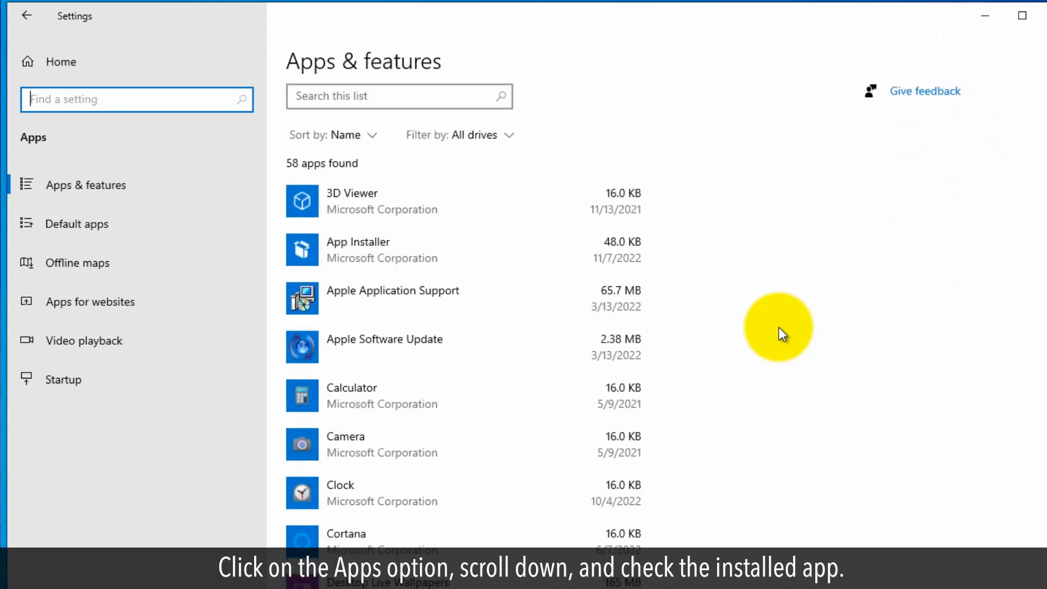
scroll("down", 3)
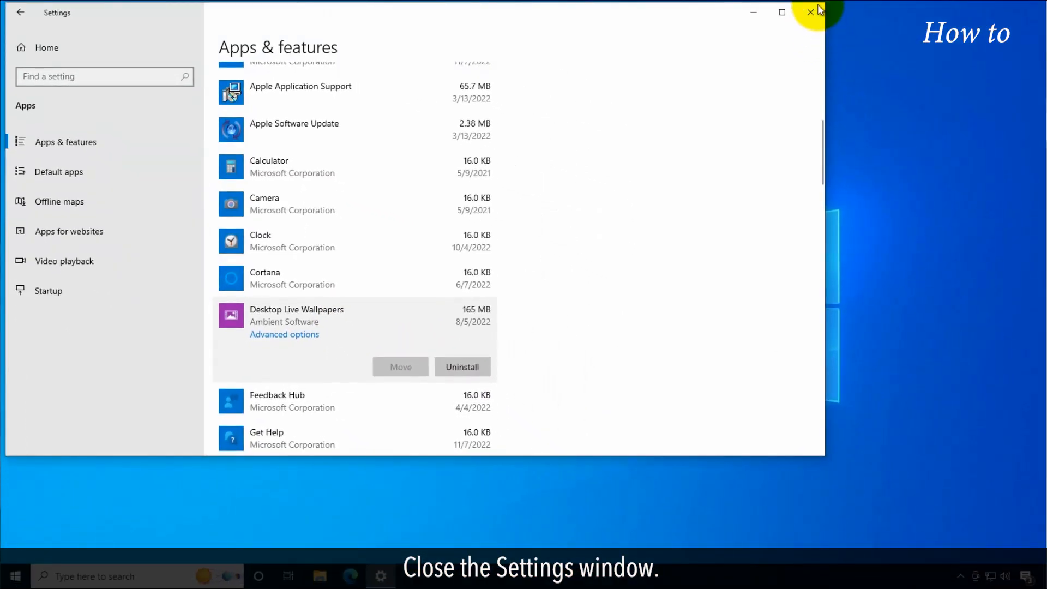
left_click(810, 12)
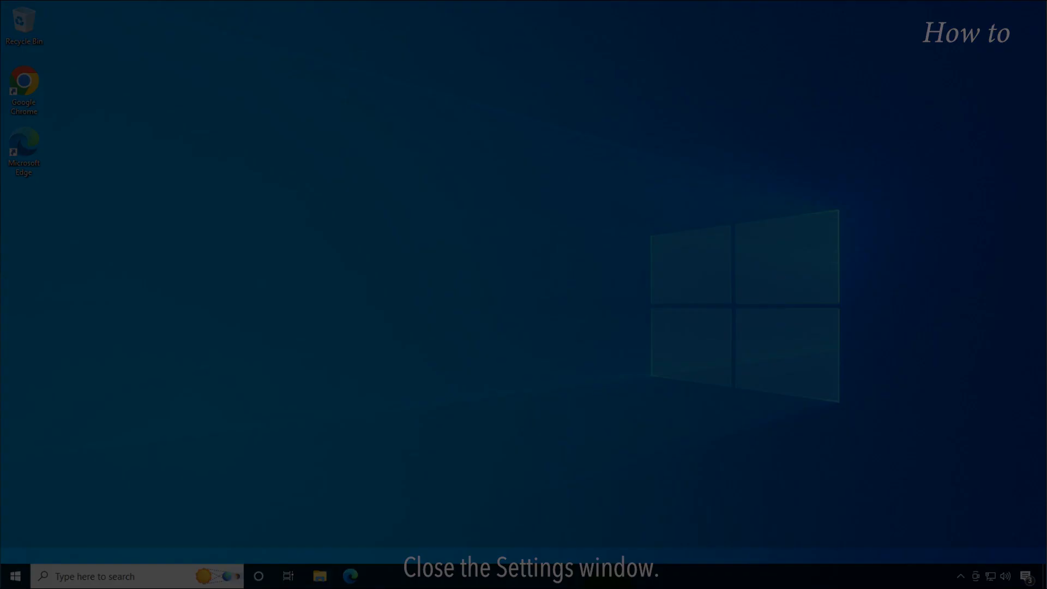